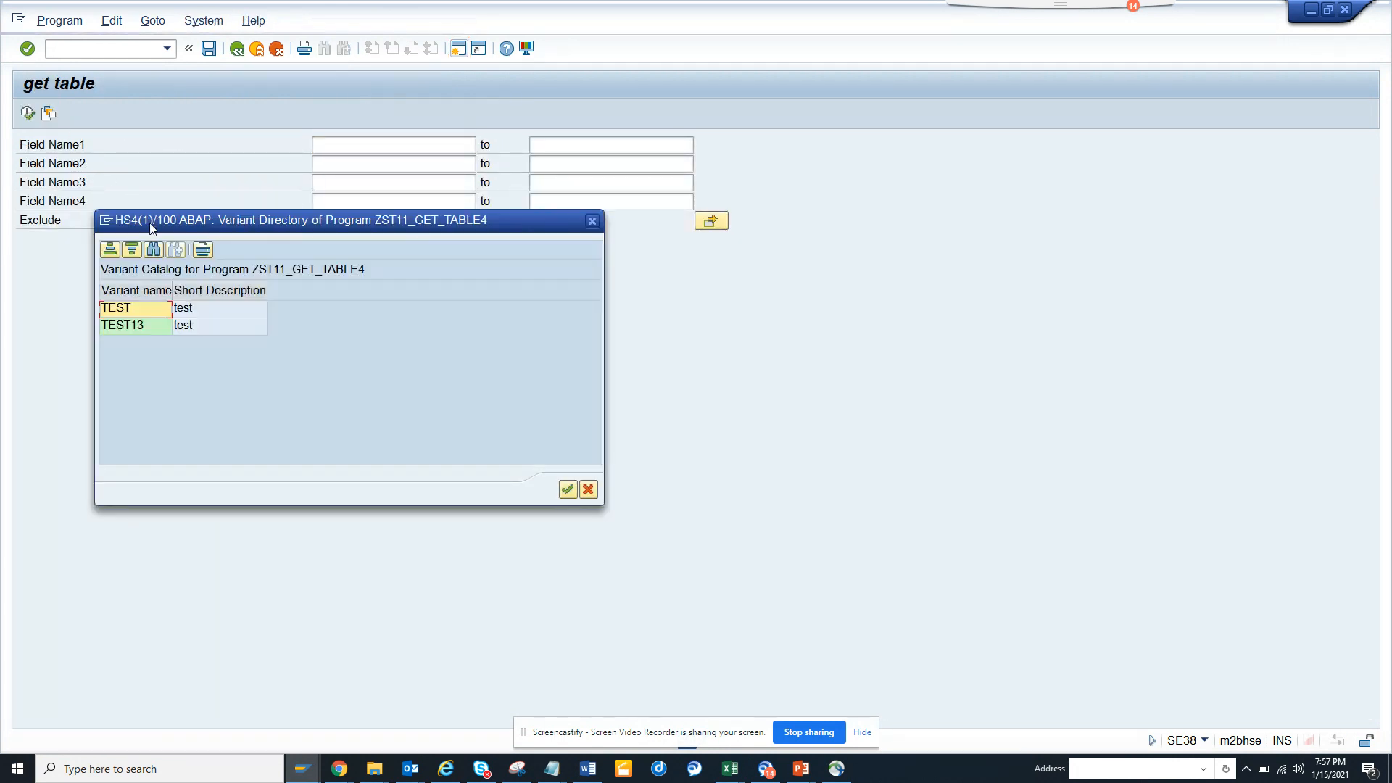
Load variant TEST so EBELN, EBELP, BELNR and GJAHR fill the selection fields.
click(124, 325)
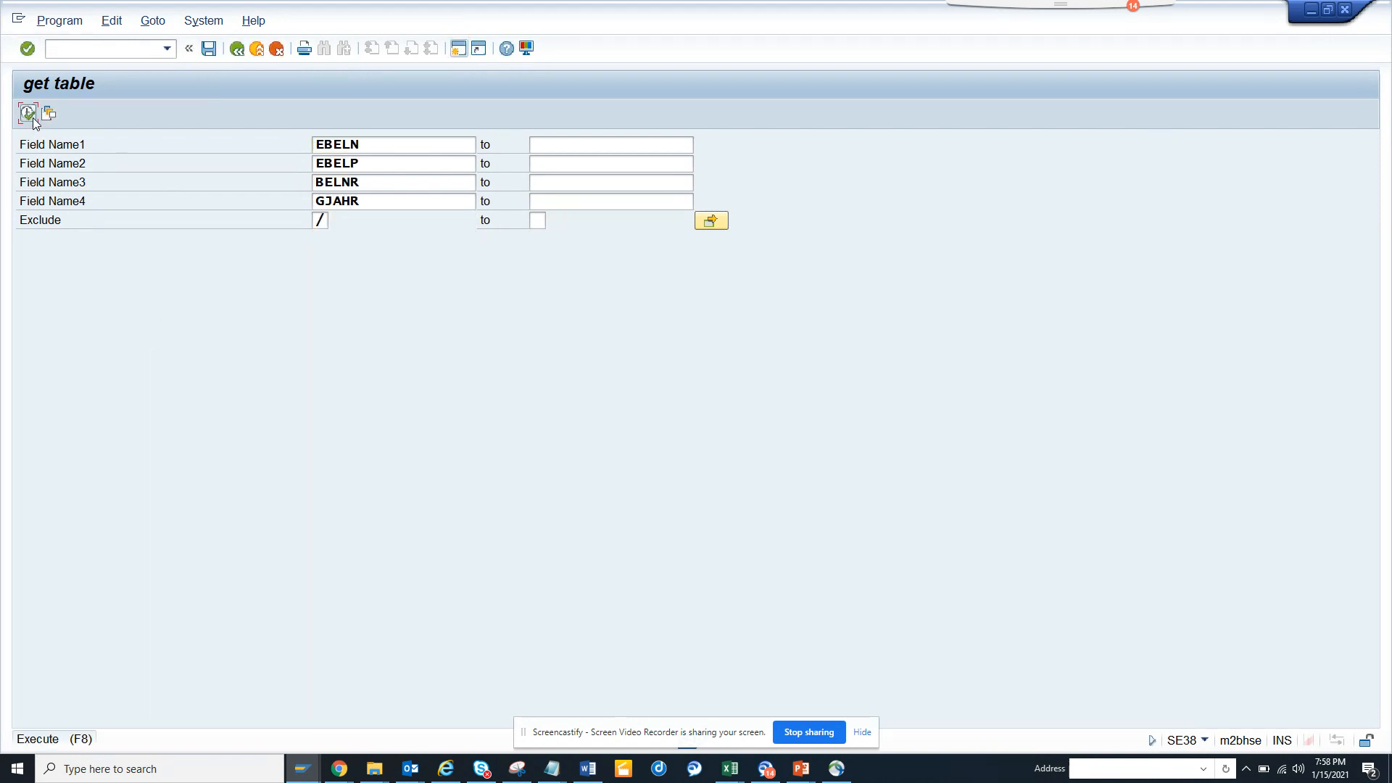
Execute (F8) to list ATP_RESB and V_RLEKKO_EKPO with fields EBELN and EBELP.
click(26, 113)
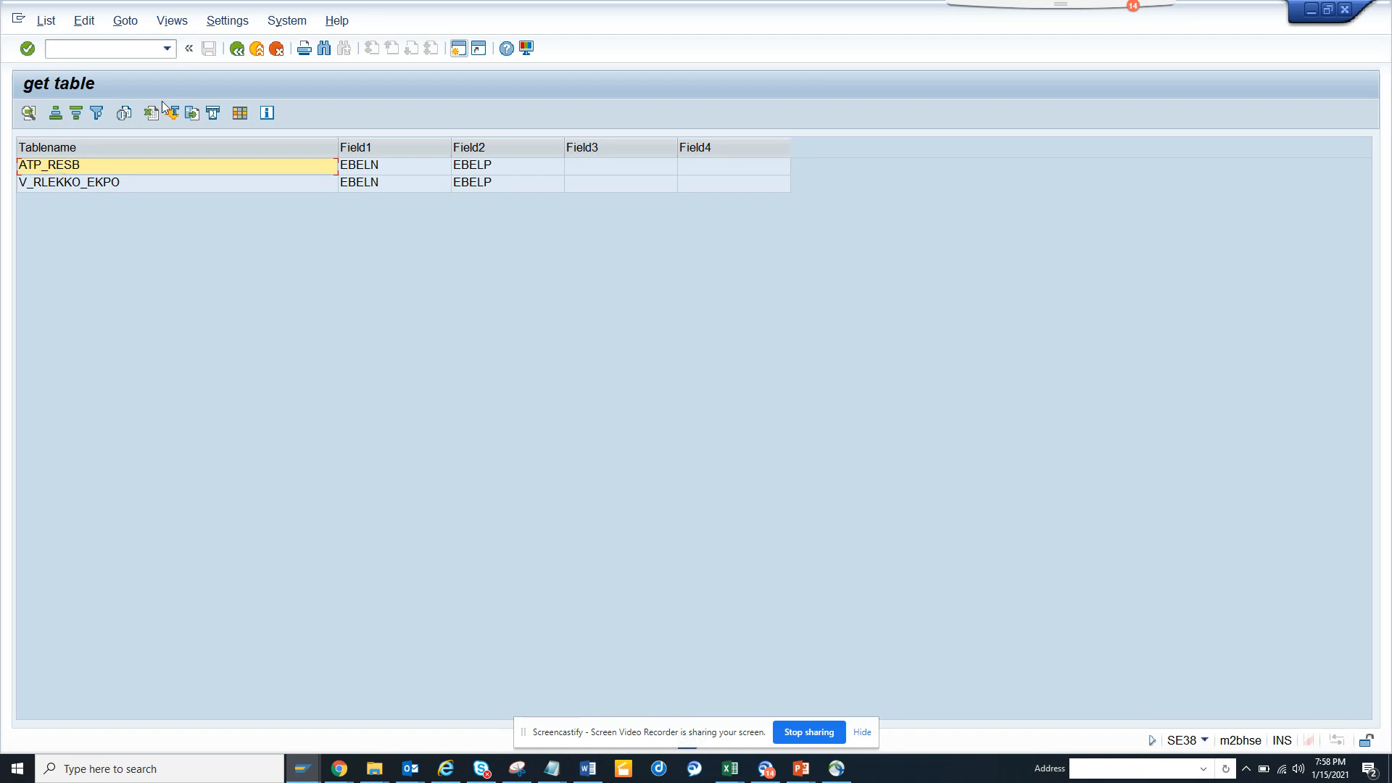
mouse_move(235, 50)
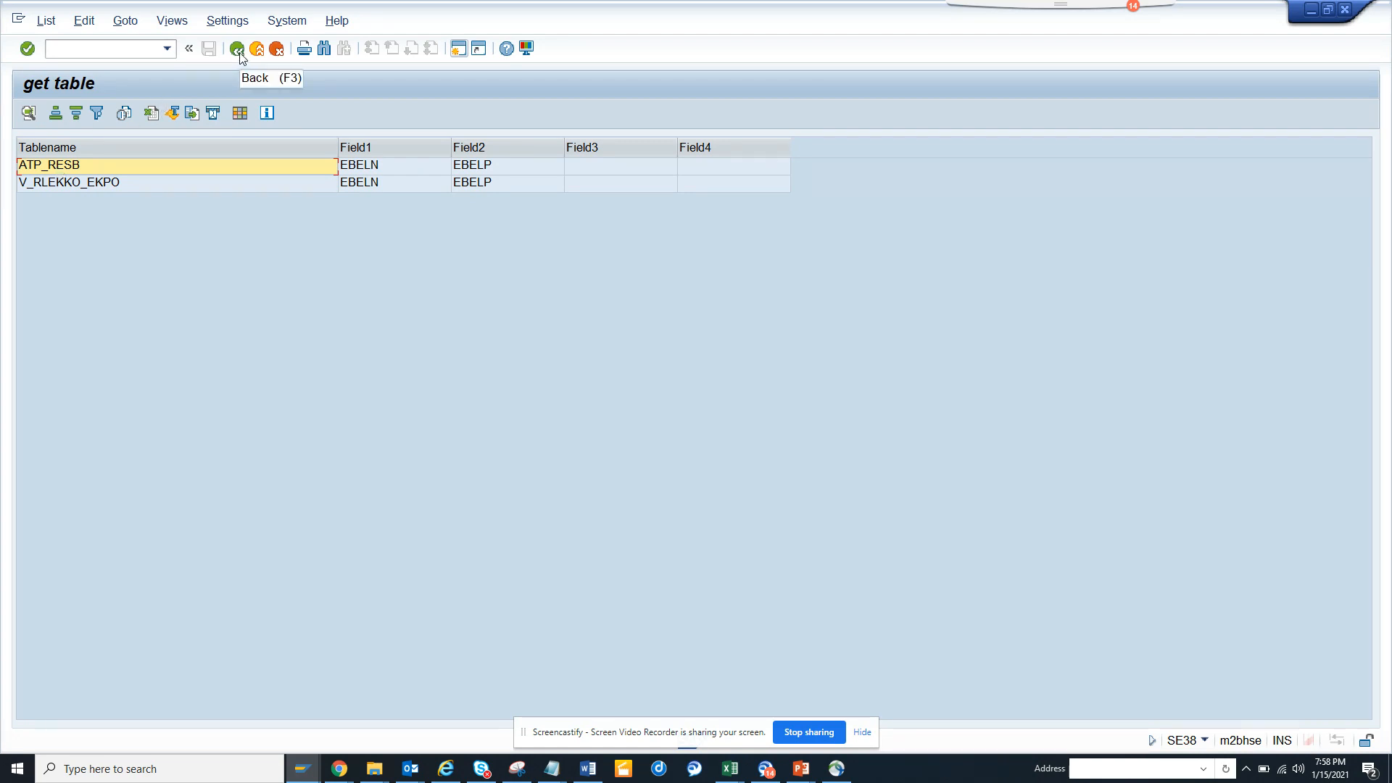
Go back from the ALV output to the ZST11_GET_TABLE4 source in the ABAP Editor.
click(235, 49)
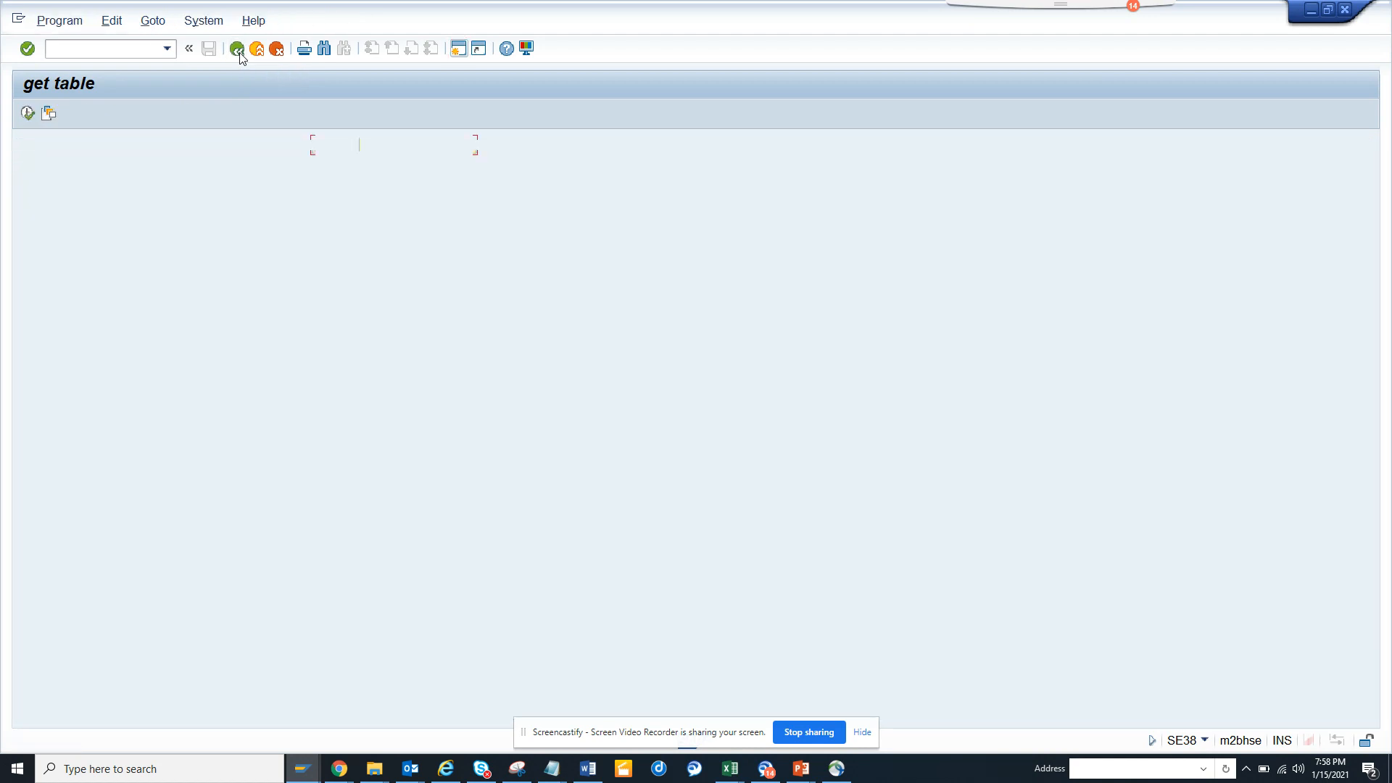
click(235, 48)
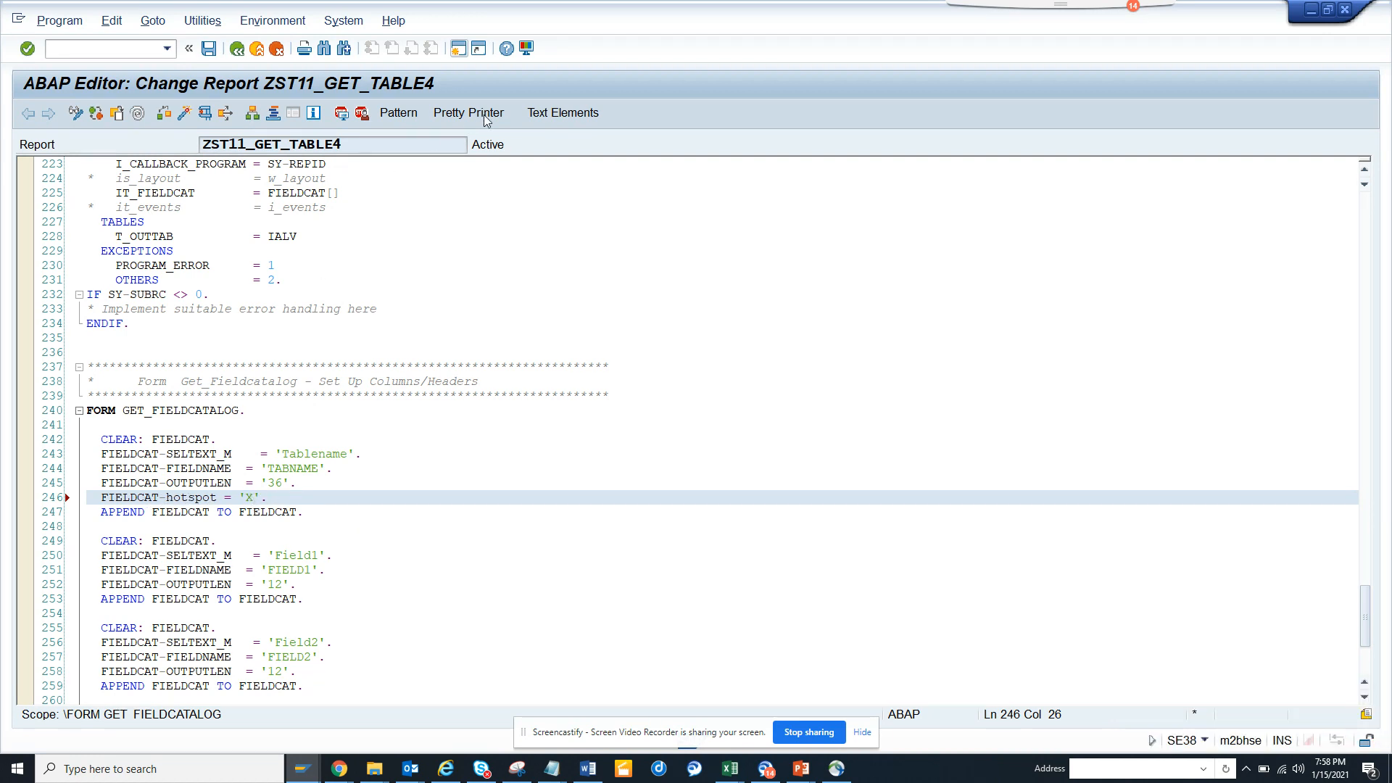
Activate ZST11_GET_TABLE4, confirming the inactive objects dialog.
click(469, 113)
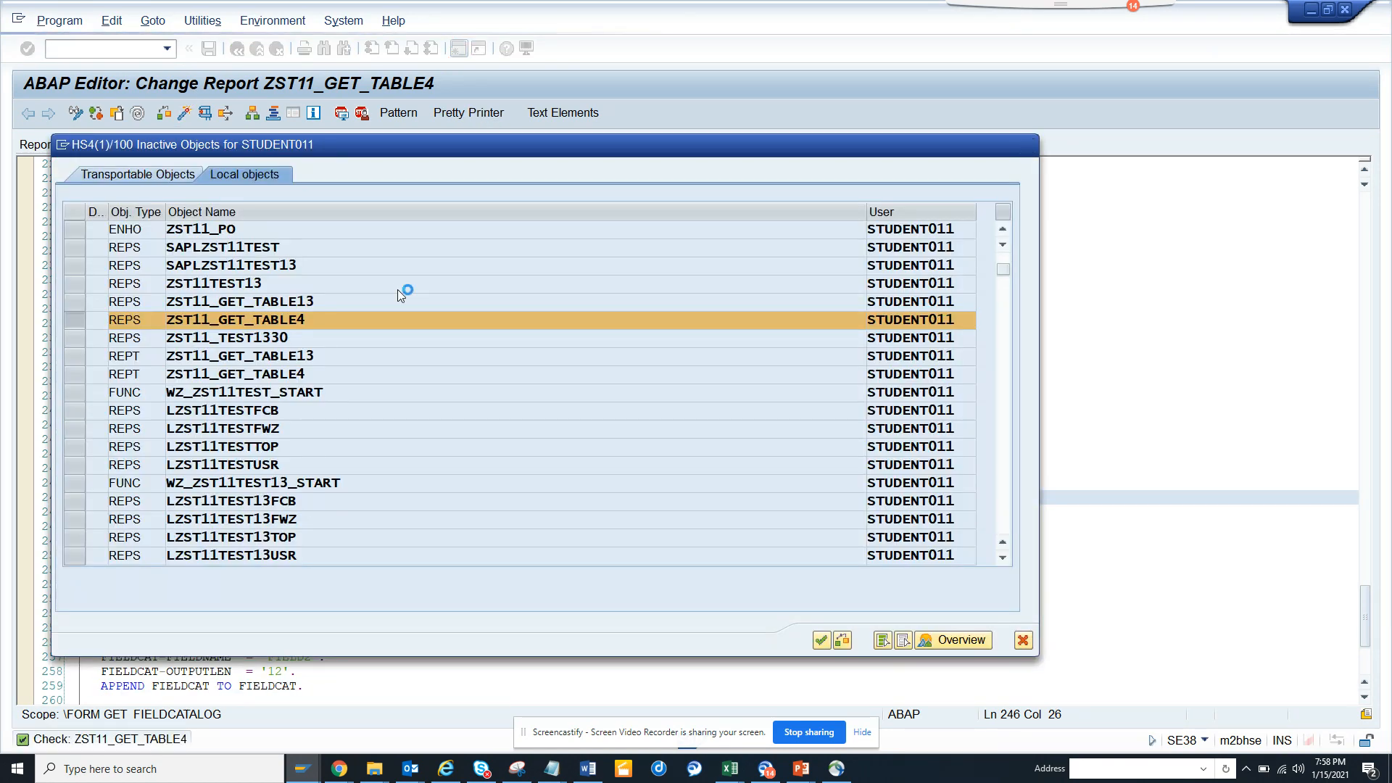
click(821, 640)
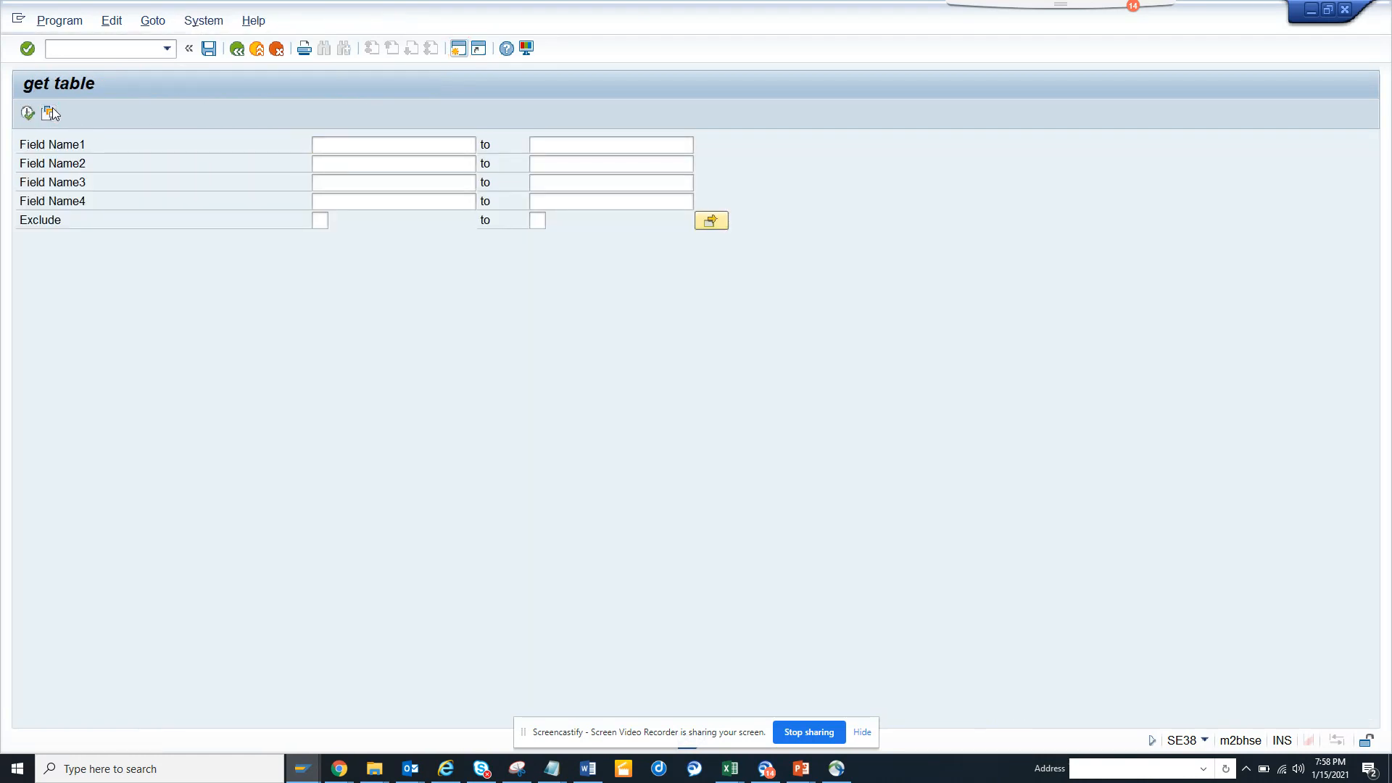
Rerun the report with variant TEST, listing ATP_RESB and V_RLEKKO_EKPO with underlined table names.
click(45, 113)
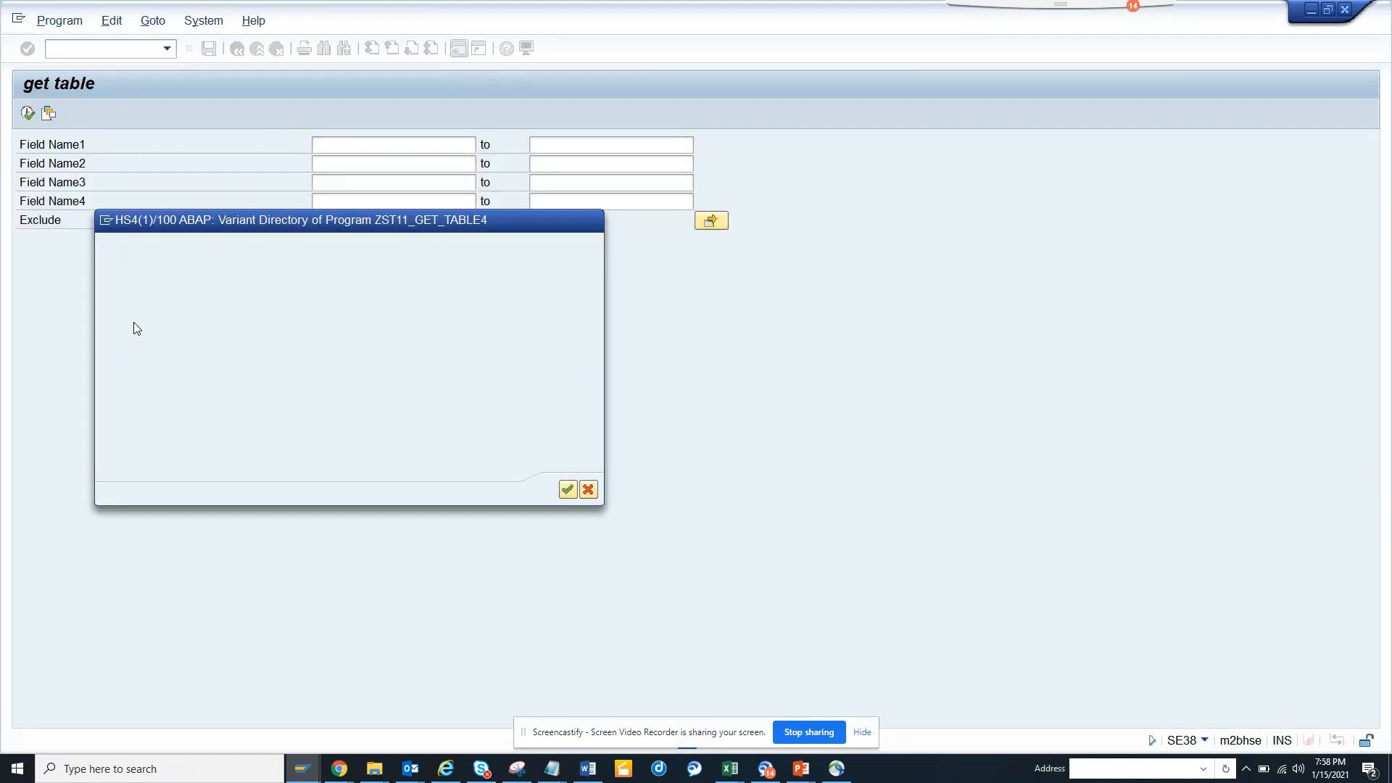
click(567, 490)
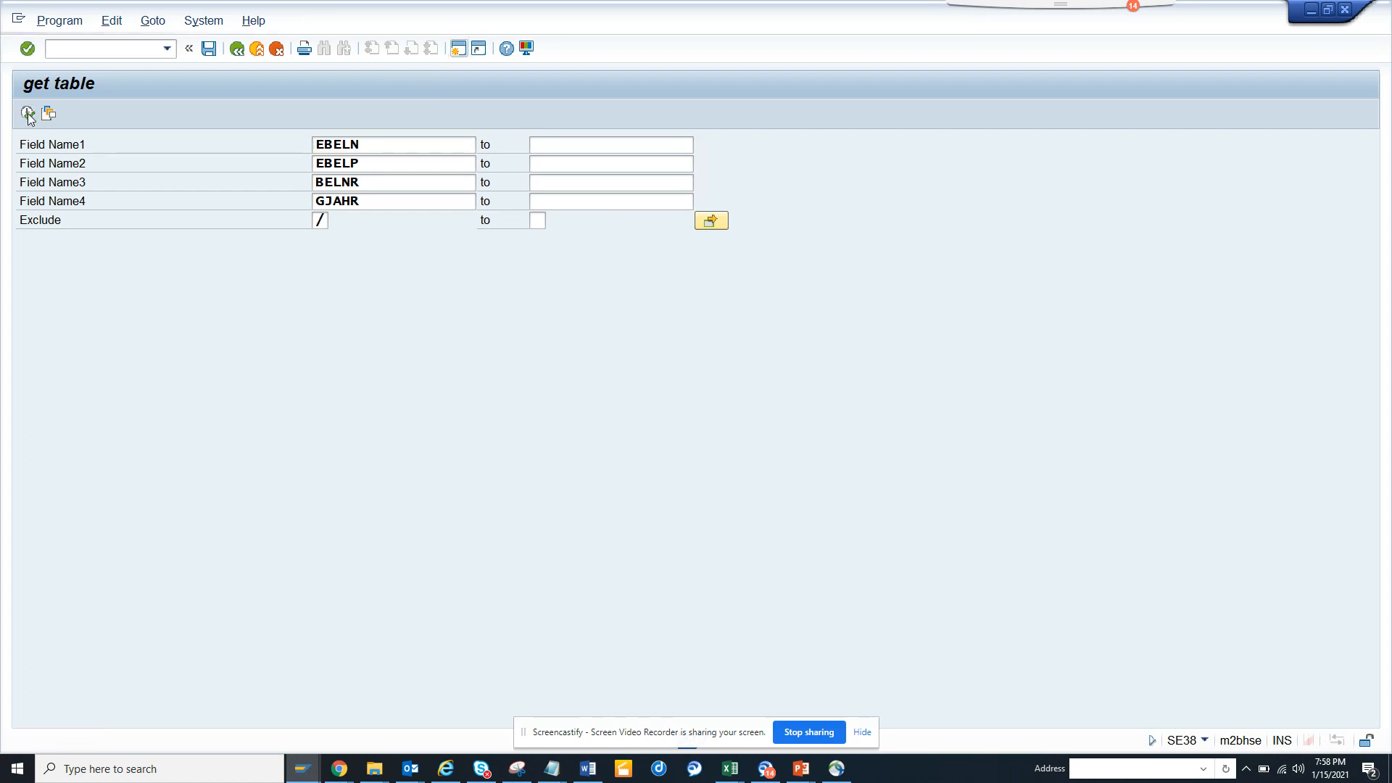
click(27, 115)
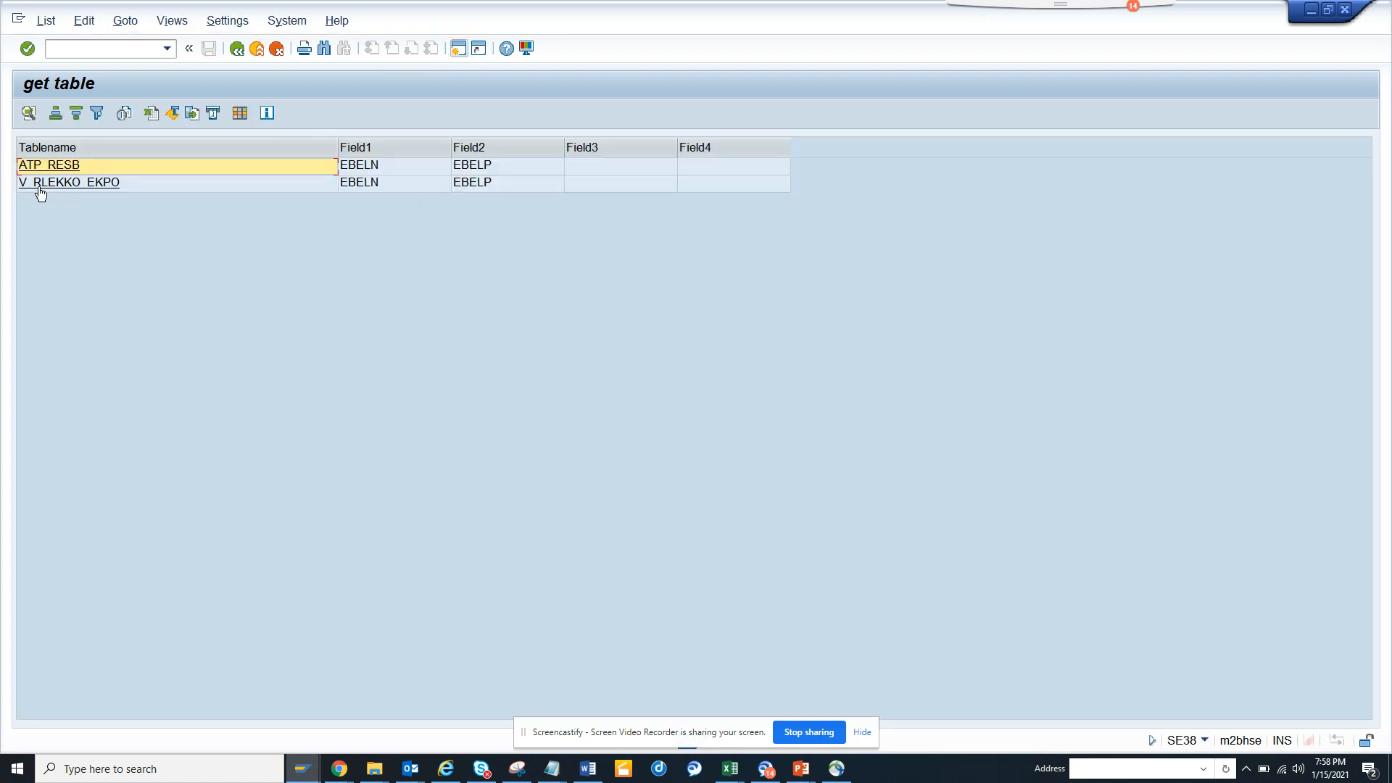
mouse_move(67, 173)
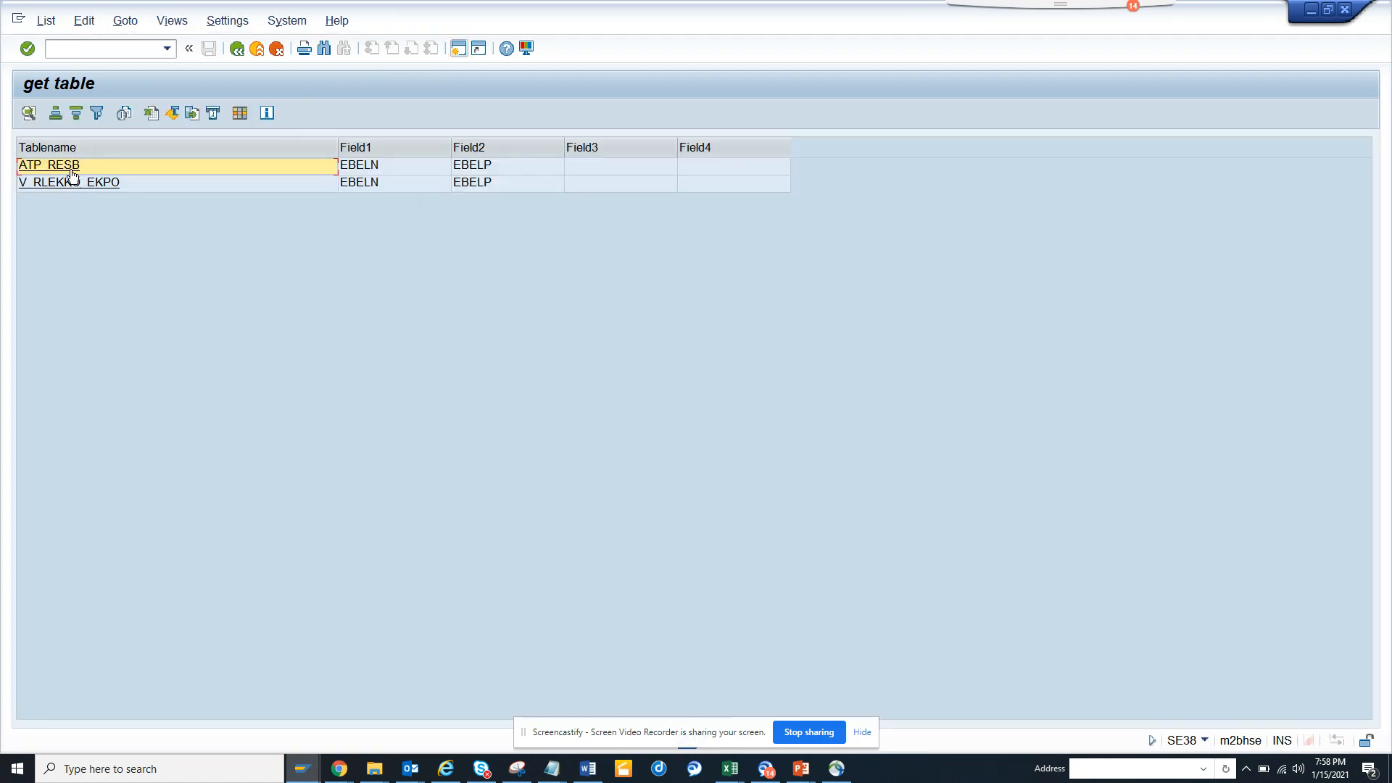
click(69, 183)
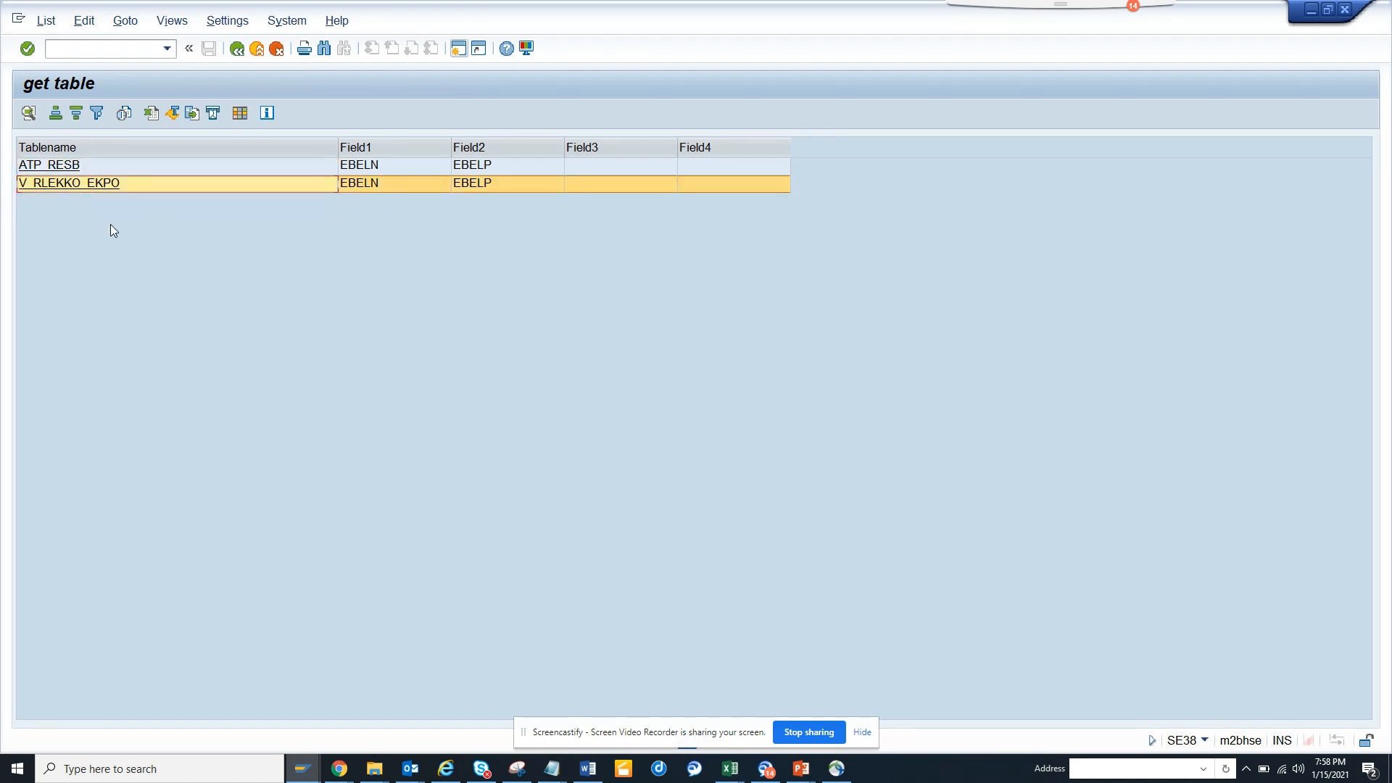
mouse_move(94, 191)
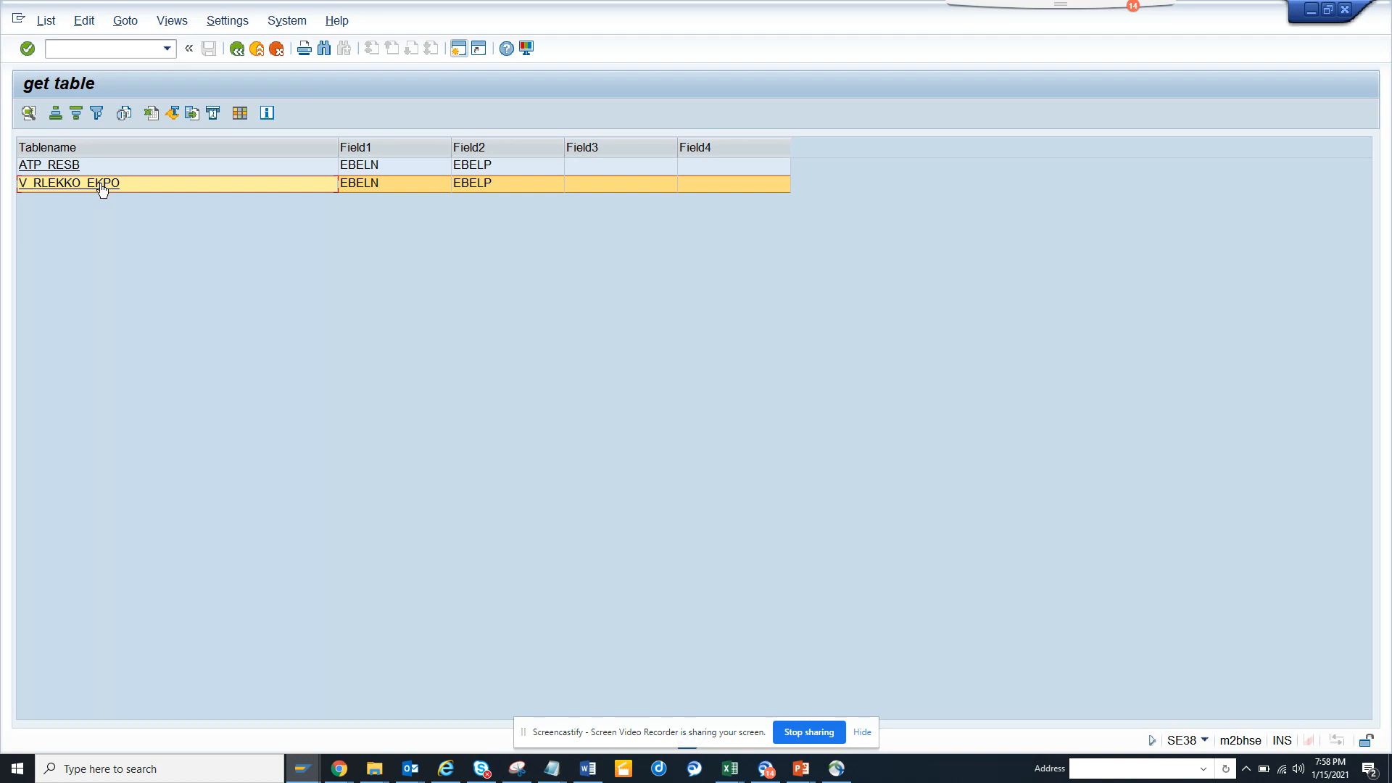
mouse_move(552, 290)
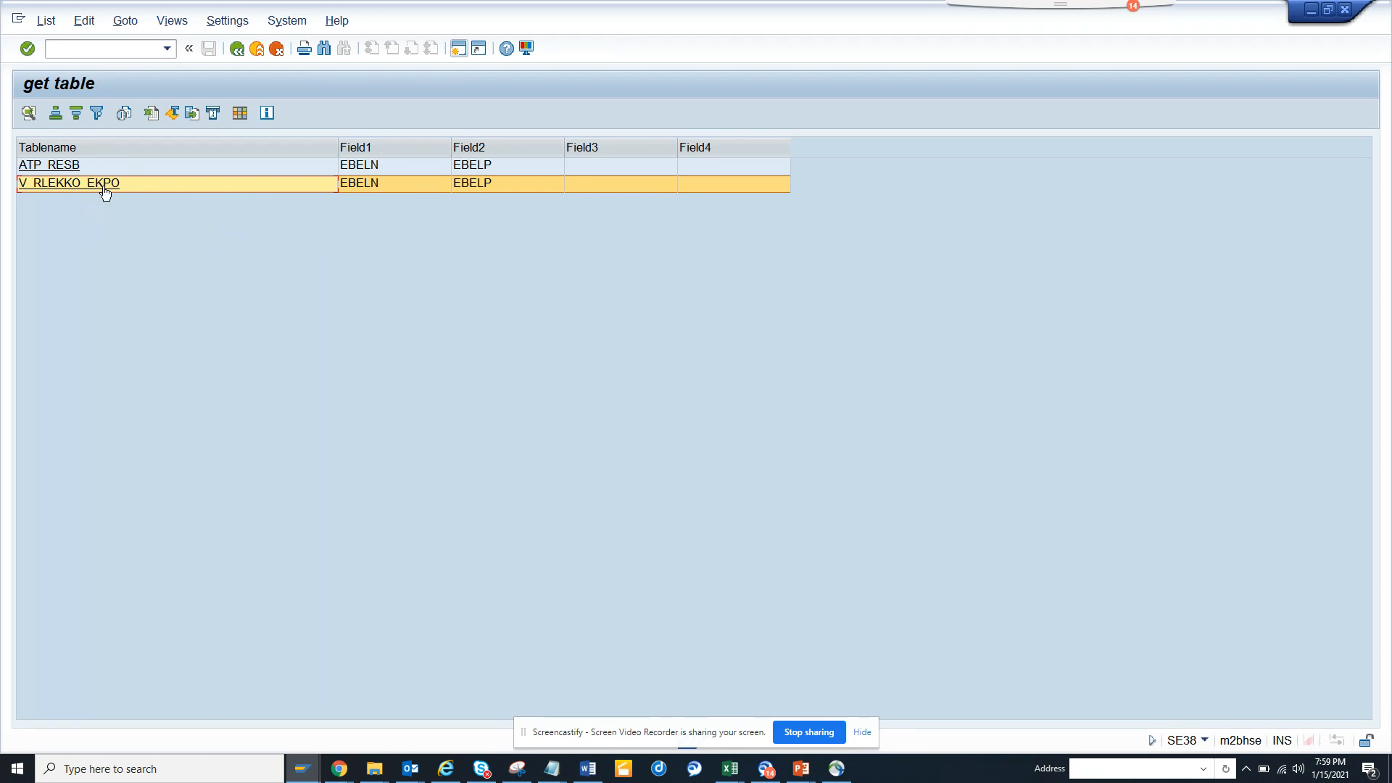
mouse_move(203, 219)
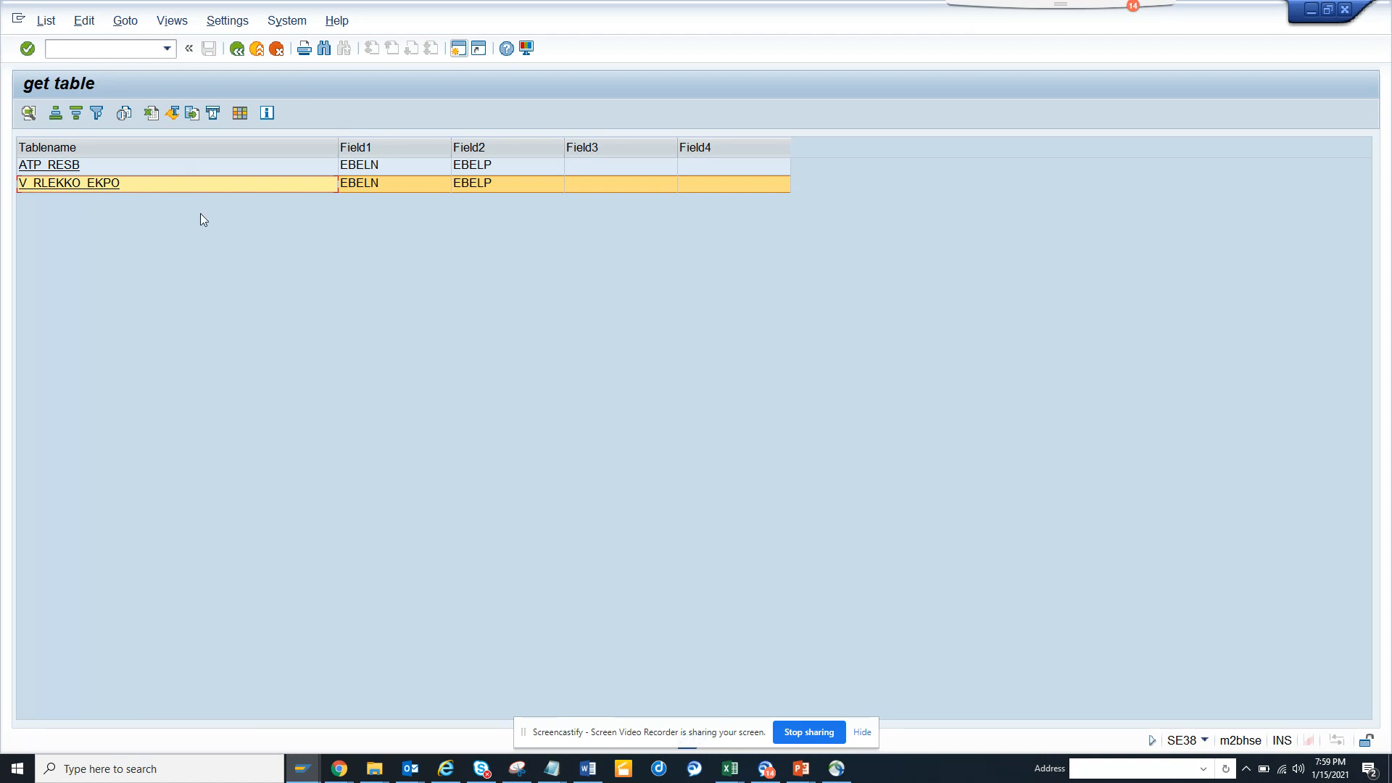
mouse_move(38, 203)
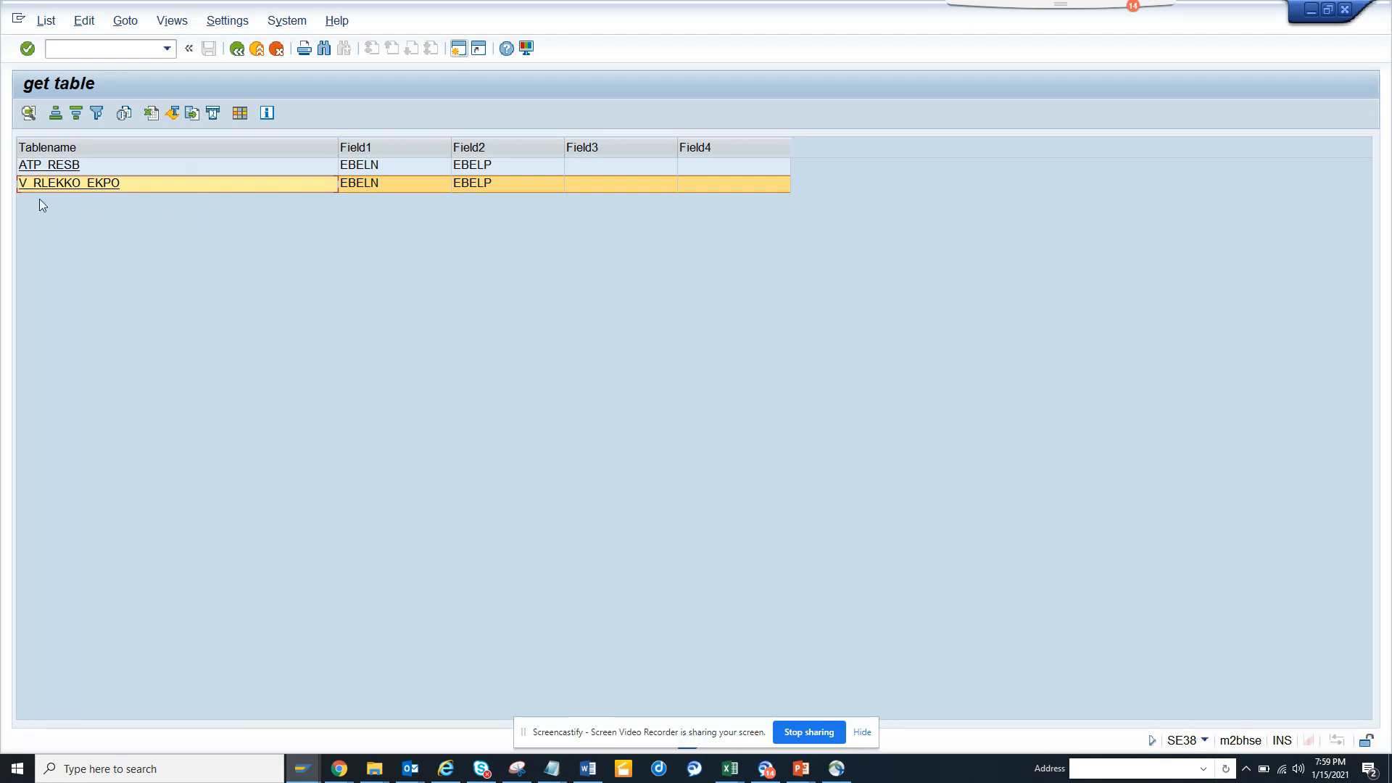
mouse_move(70, 187)
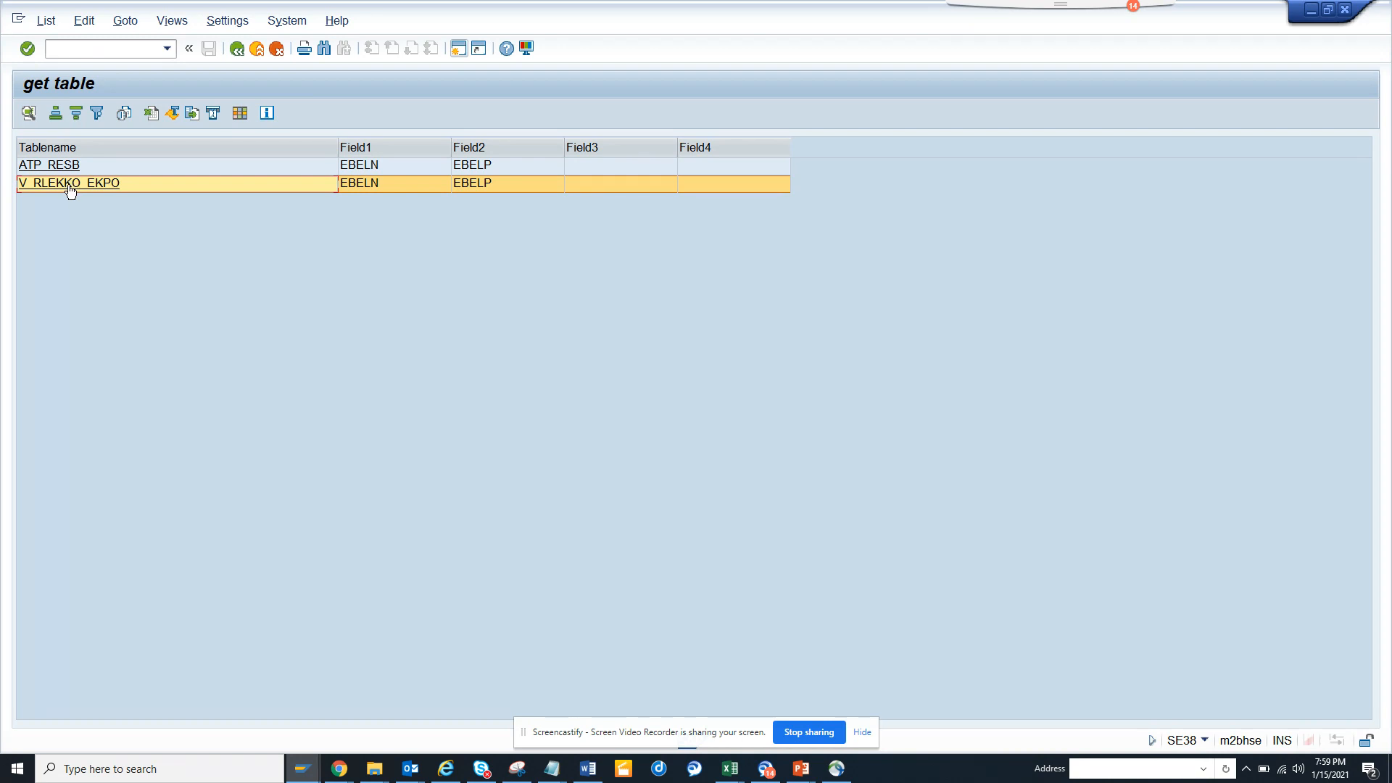
mouse_move(79, 207)
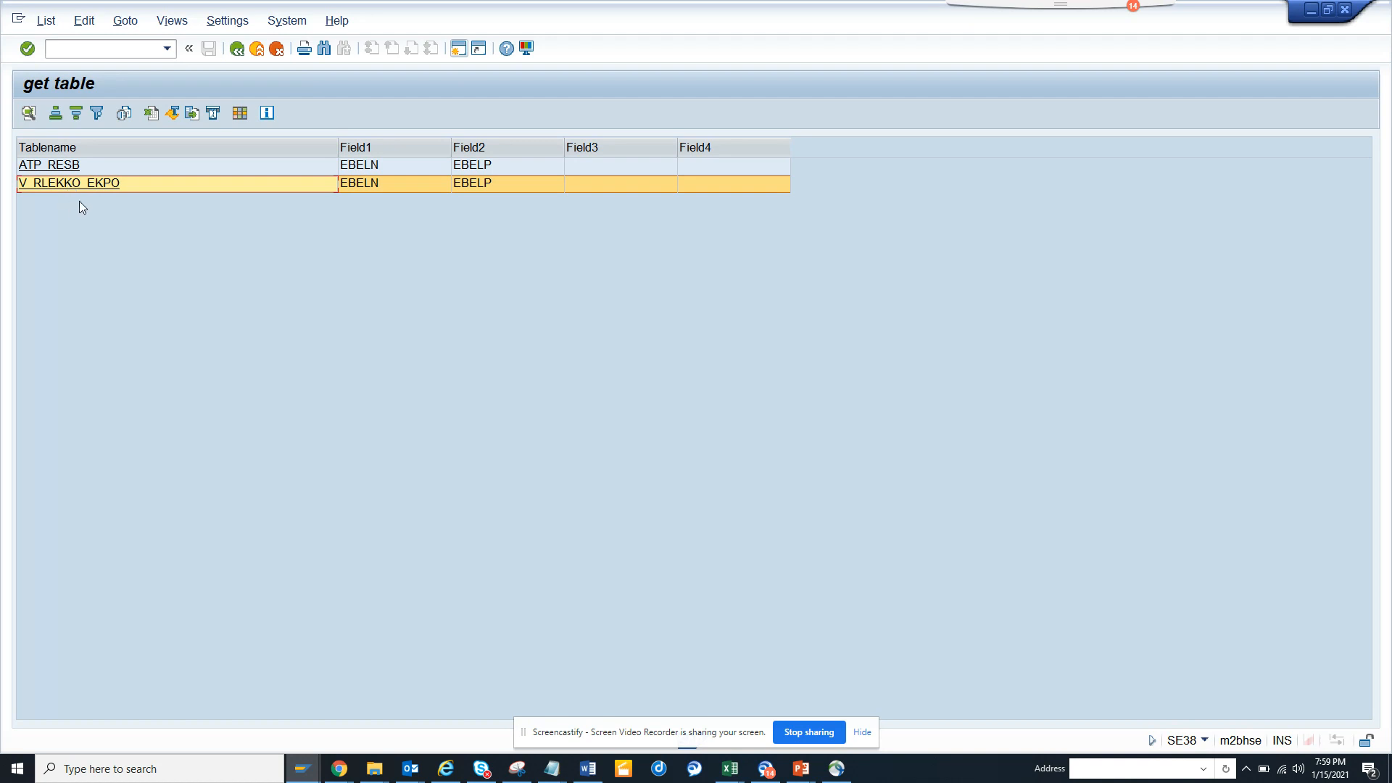
mouse_move(479, 435)
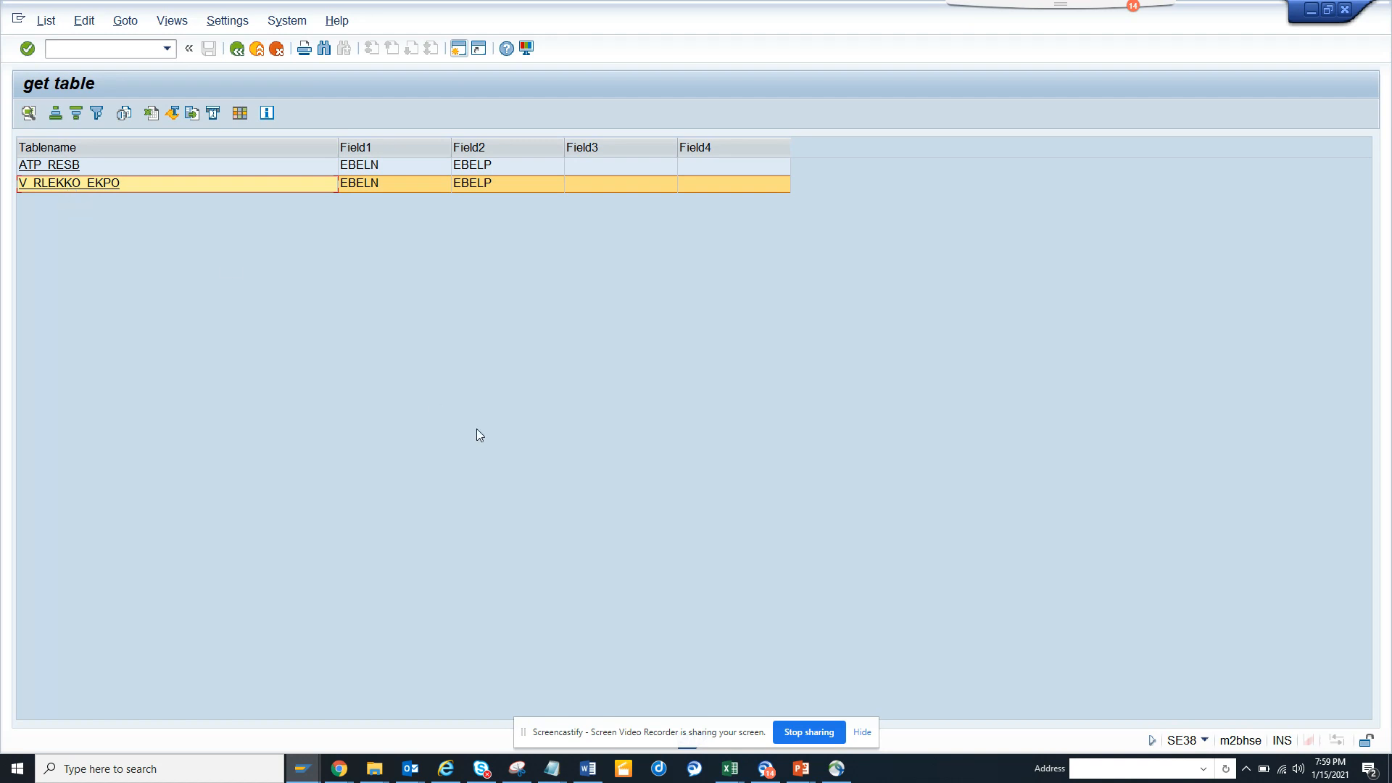
mouse_move(687, 447)
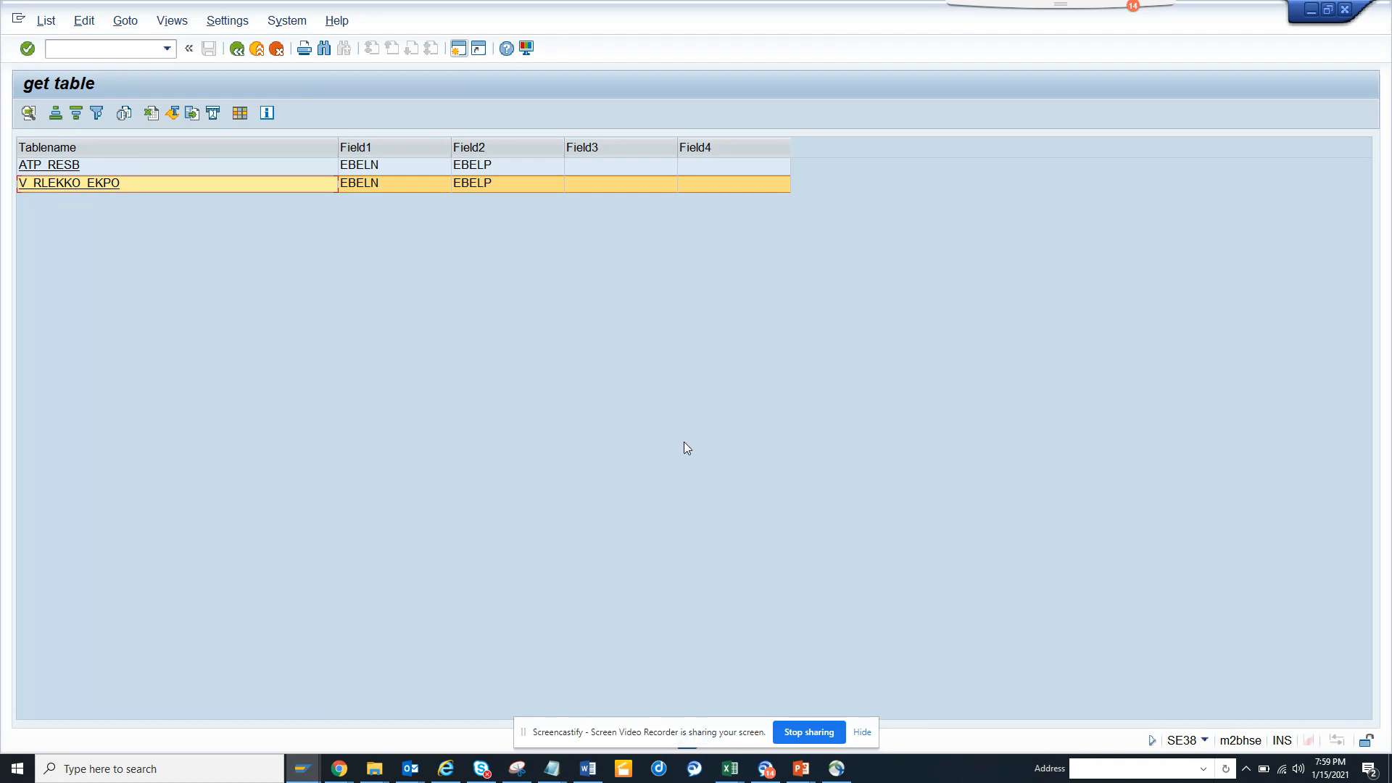
mouse_move(809, 699)
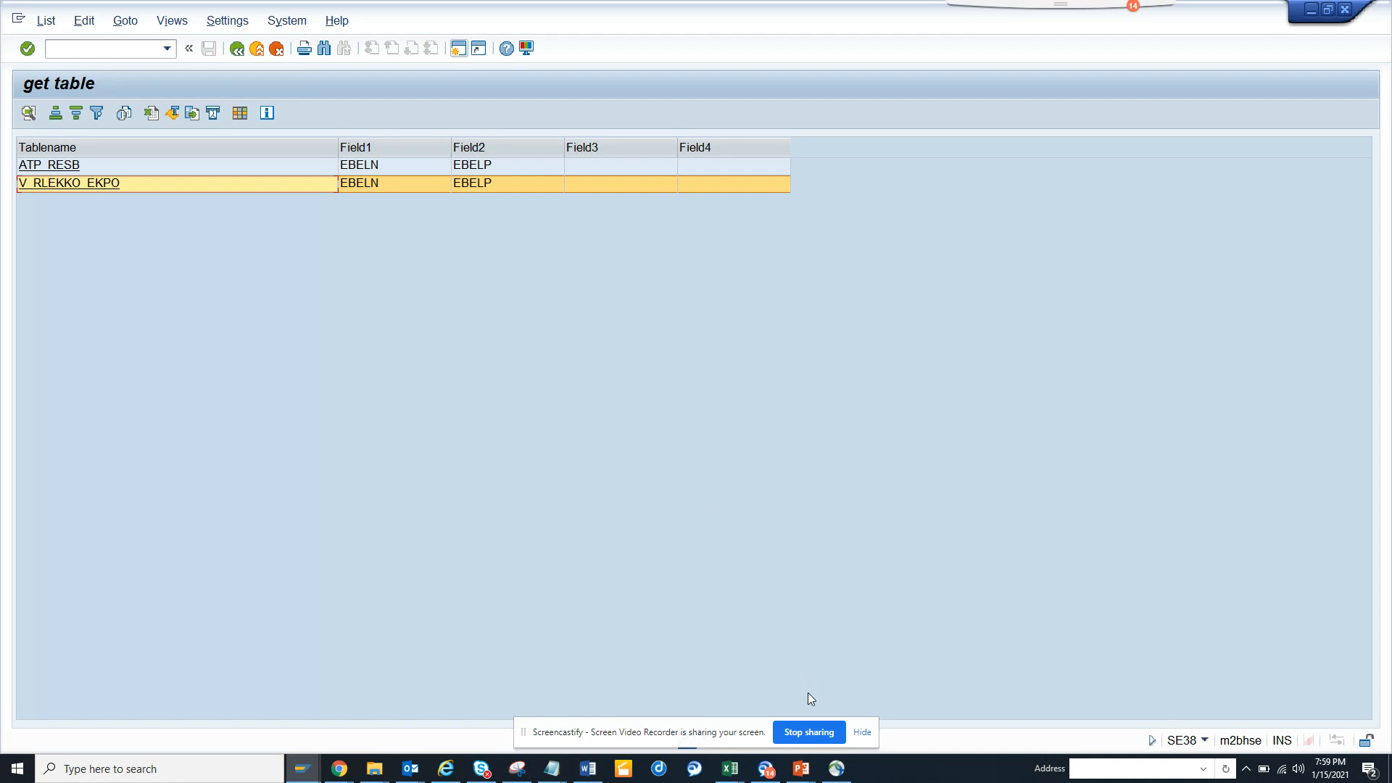